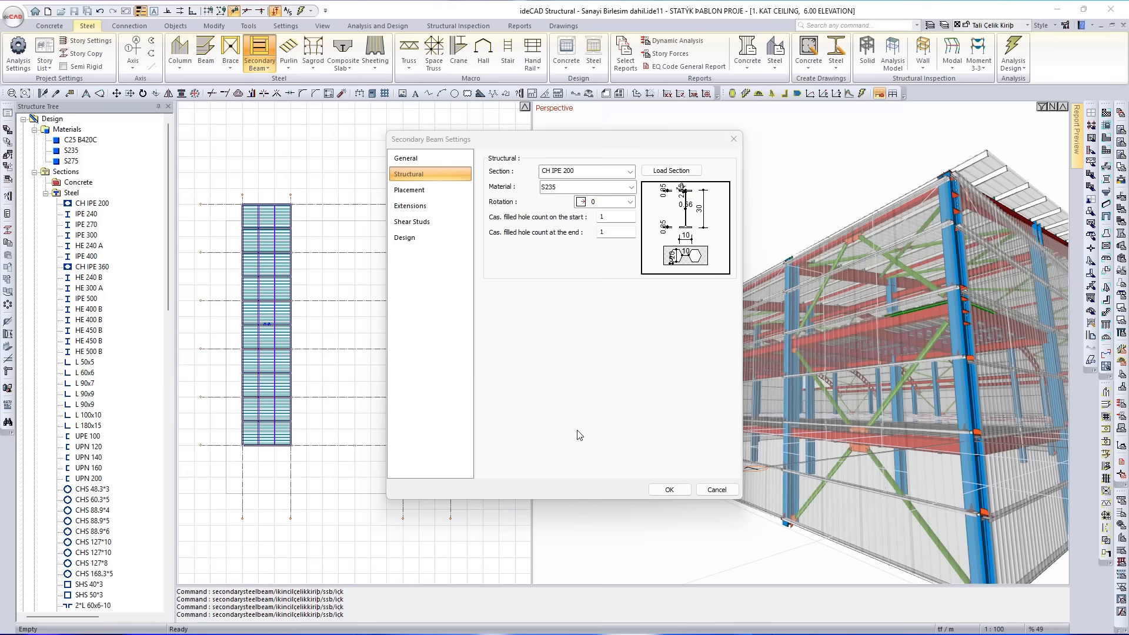
Step: Accept secondary beams as CH IPE 200 in S235 with one filled hole at each end
{"action": "left_click", "coordinate": [670, 169]}
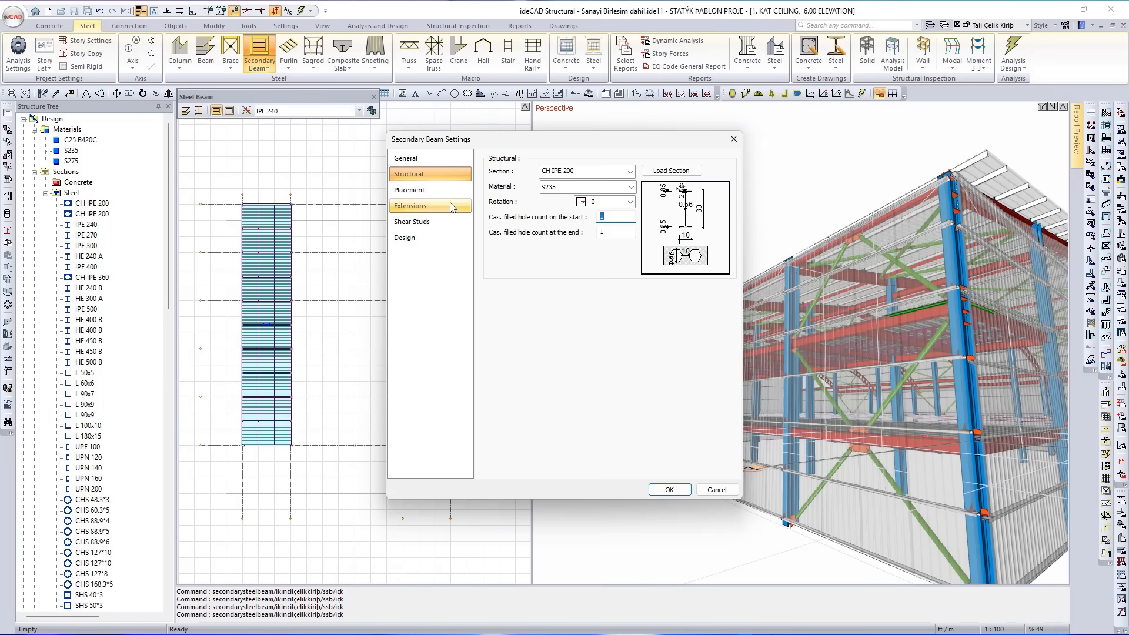
{"action": "left_click", "coordinate": [408, 174]}
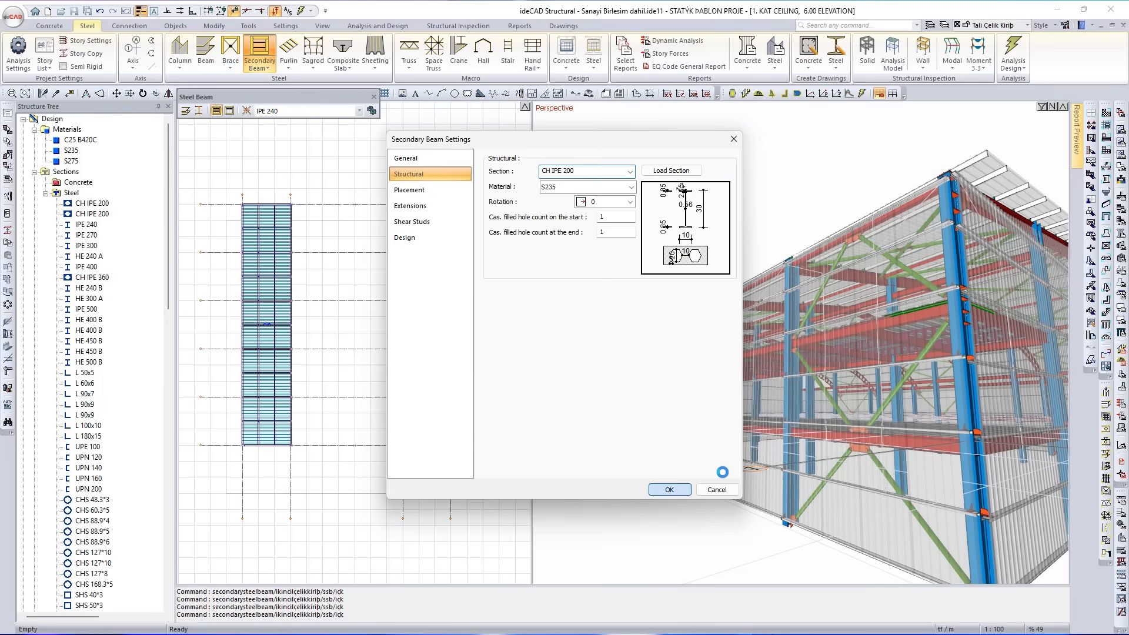
{"action": "left_click", "coordinate": [716, 489]}
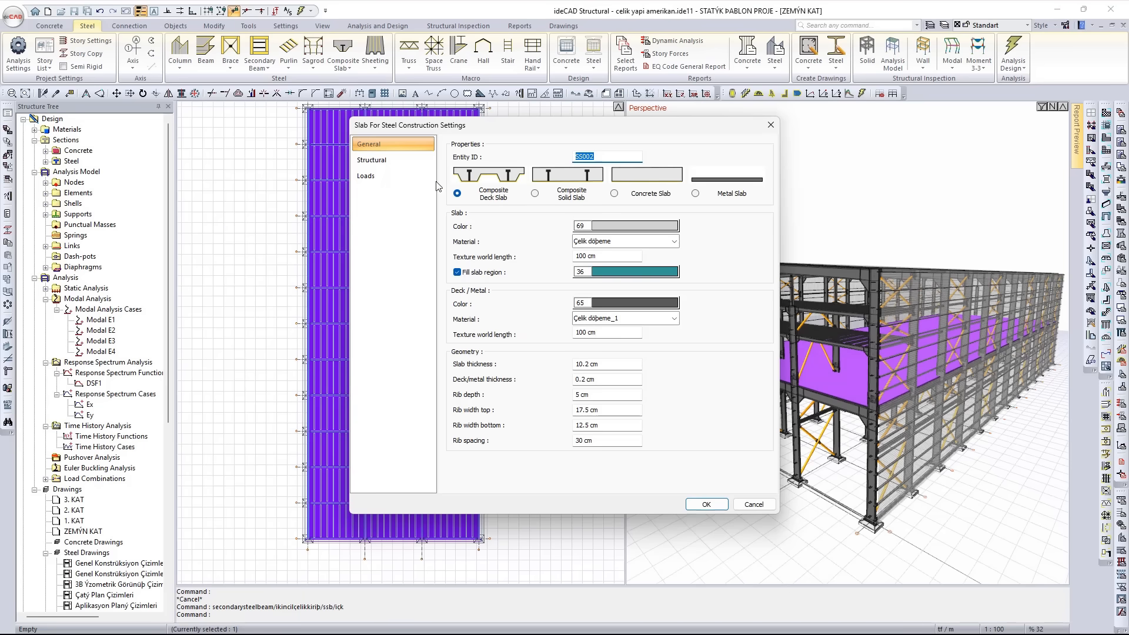
Step: Review composite slab settings, stop the Mode 1 deformation animation and show the Genel Konstrüksiyon drawing
{"action": "left_click", "coordinate": [373, 160]}
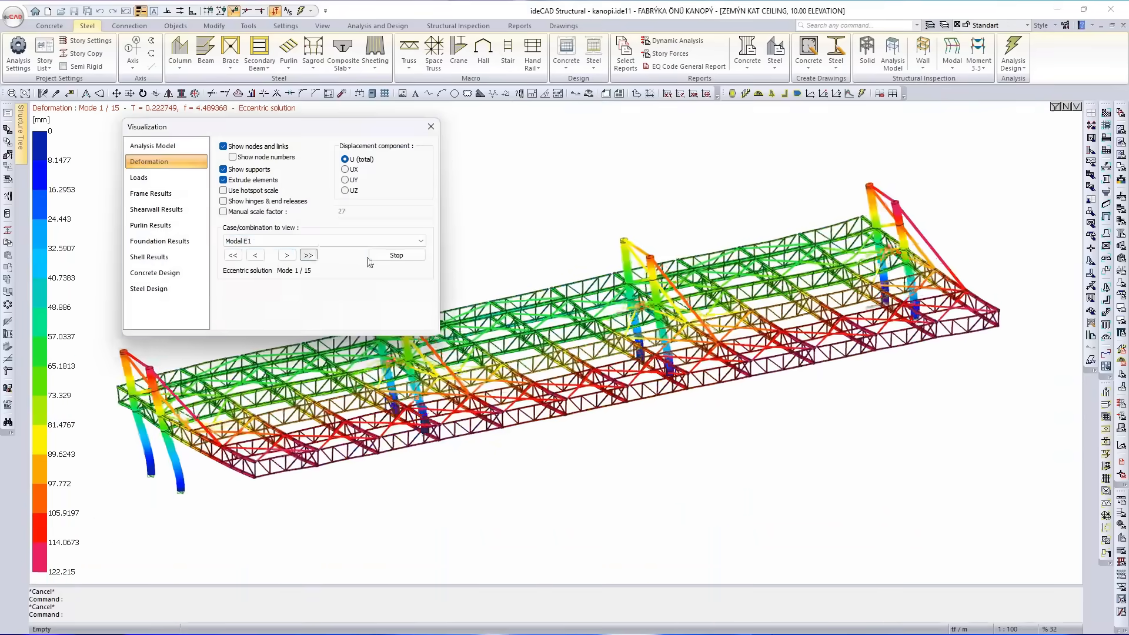
{"action": "left_click", "coordinate": [170, 26]}
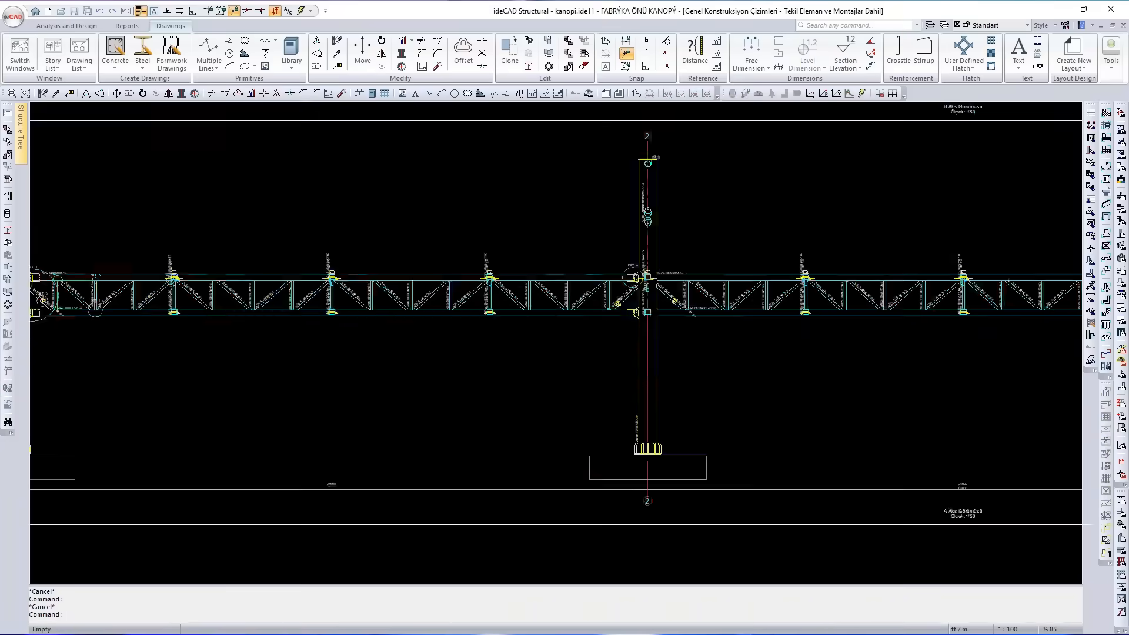